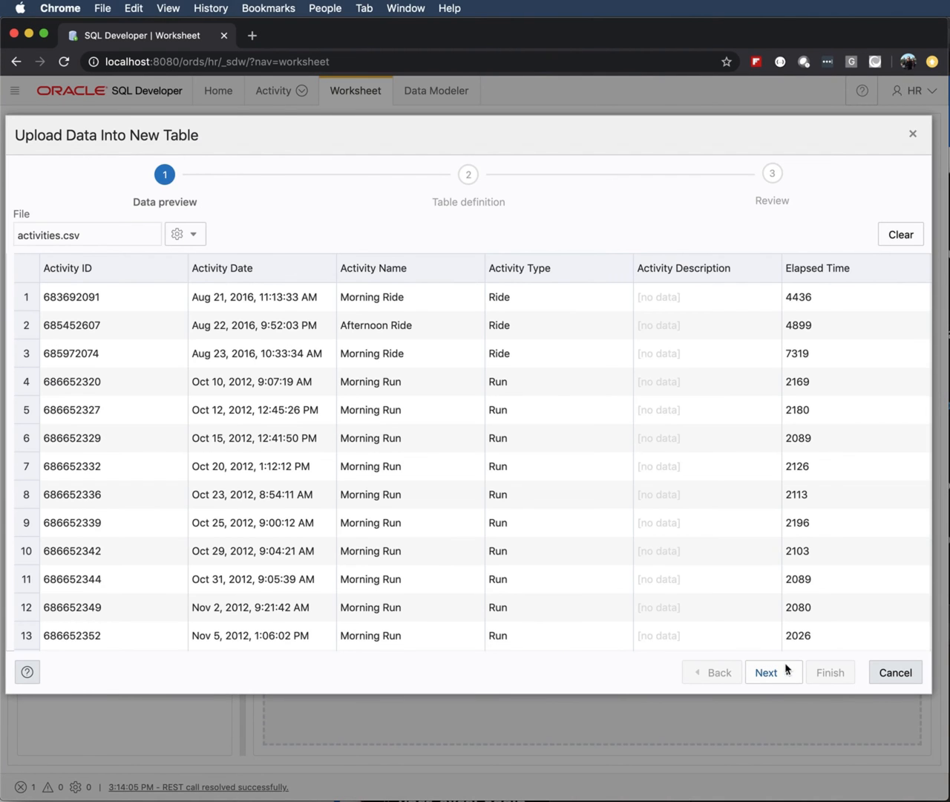
Advance to the Table definition and make ACTIVITY_DATE a DATE column.
{"action": "left_click", "coordinate": [767, 671]}
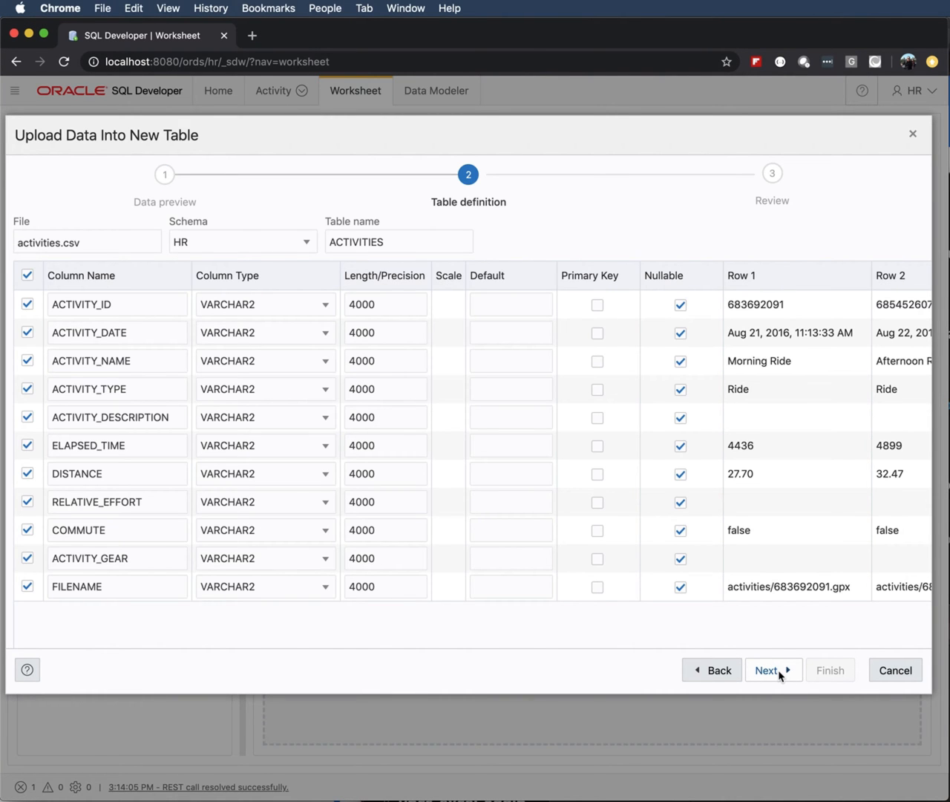
{"action": "mouse_move", "coordinate": [322, 337]}
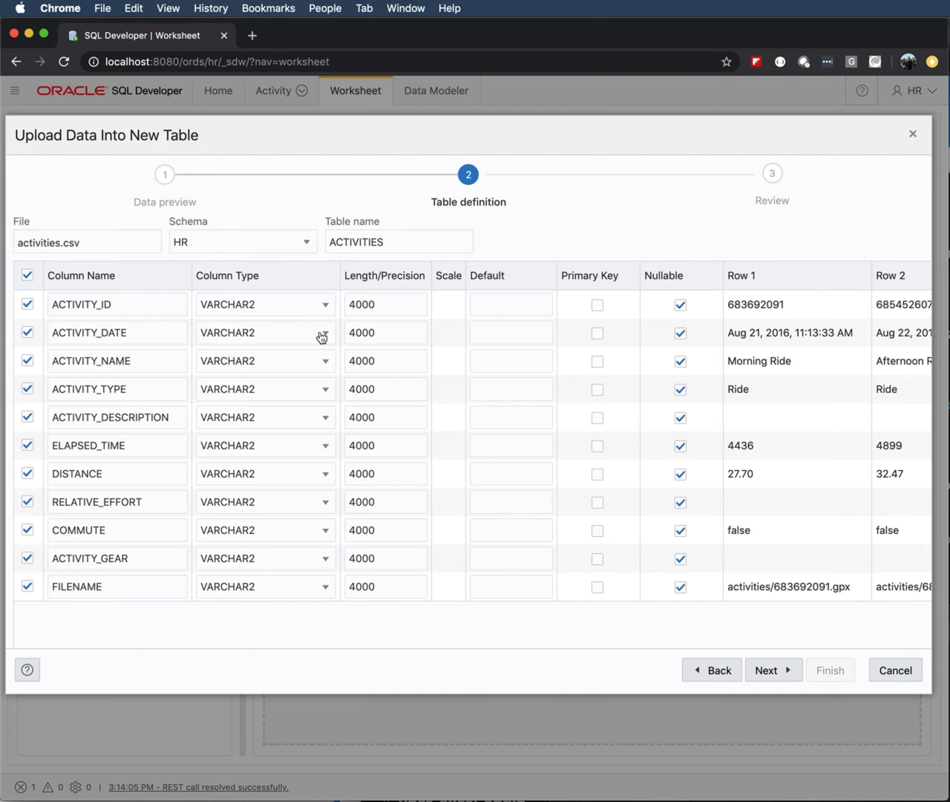
{"action": "left_click", "coordinate": [323, 333]}
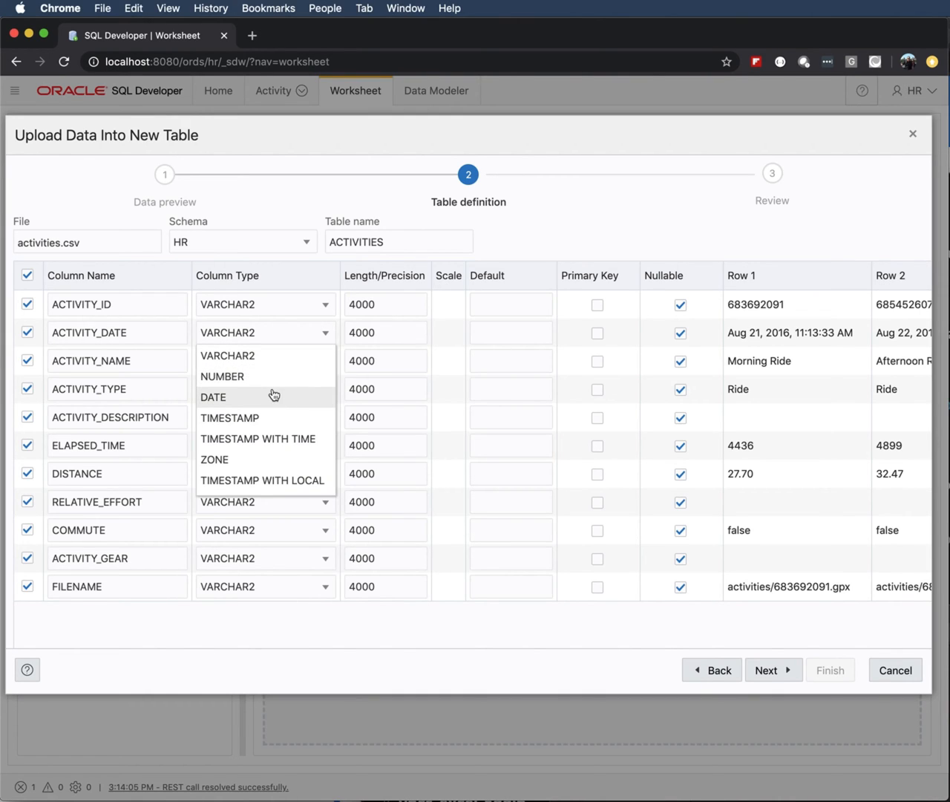
{"action": "left_click", "coordinate": [214, 396]}
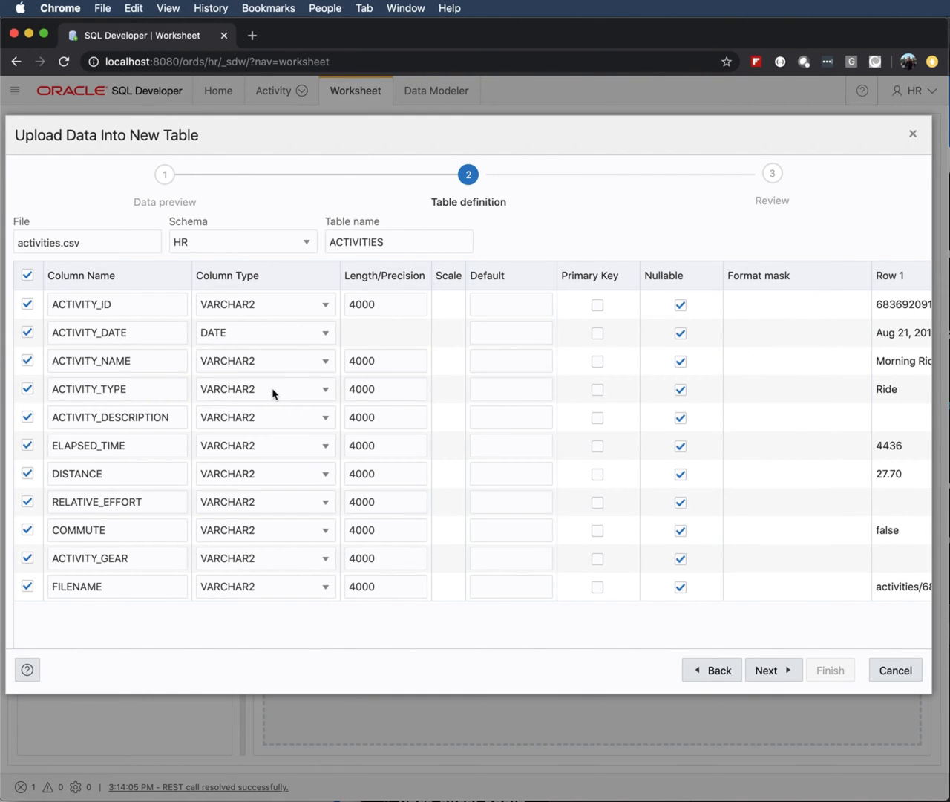
{"action": "mouse_move", "coordinate": [325, 303]}
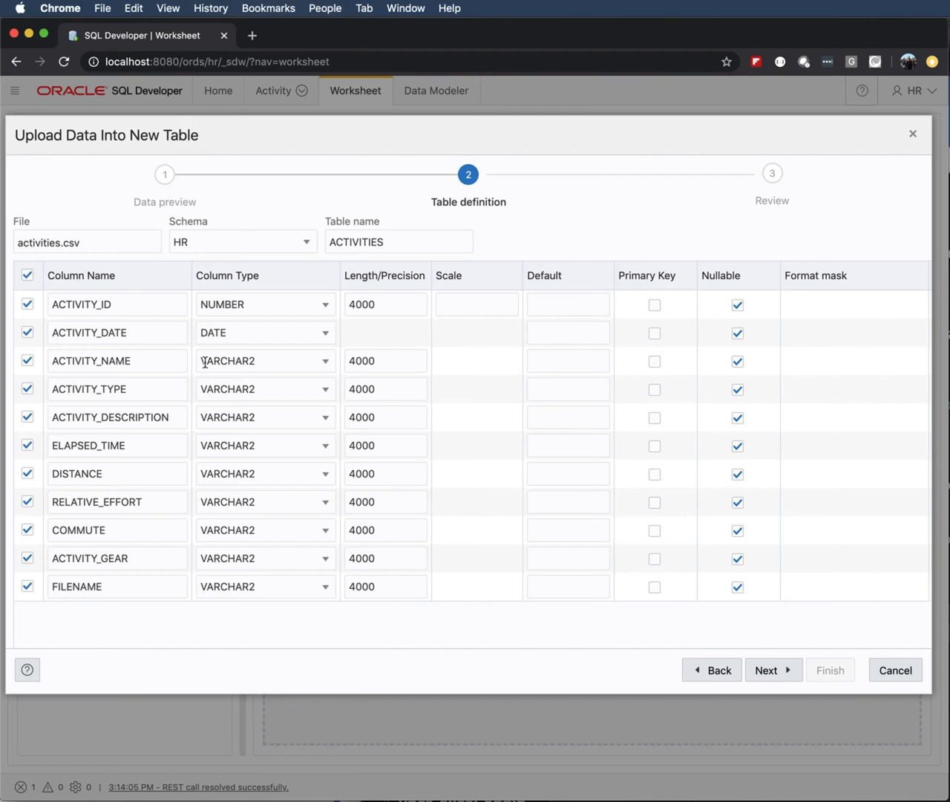
Make ELAPSED_TIME, DISTANCE and RELATIVE_EFFORT NUMBER columns; exclude COMMUTE, ACTIVITY_GEAR and FILENAME.
{"action": "left_click", "coordinate": [324, 445]}
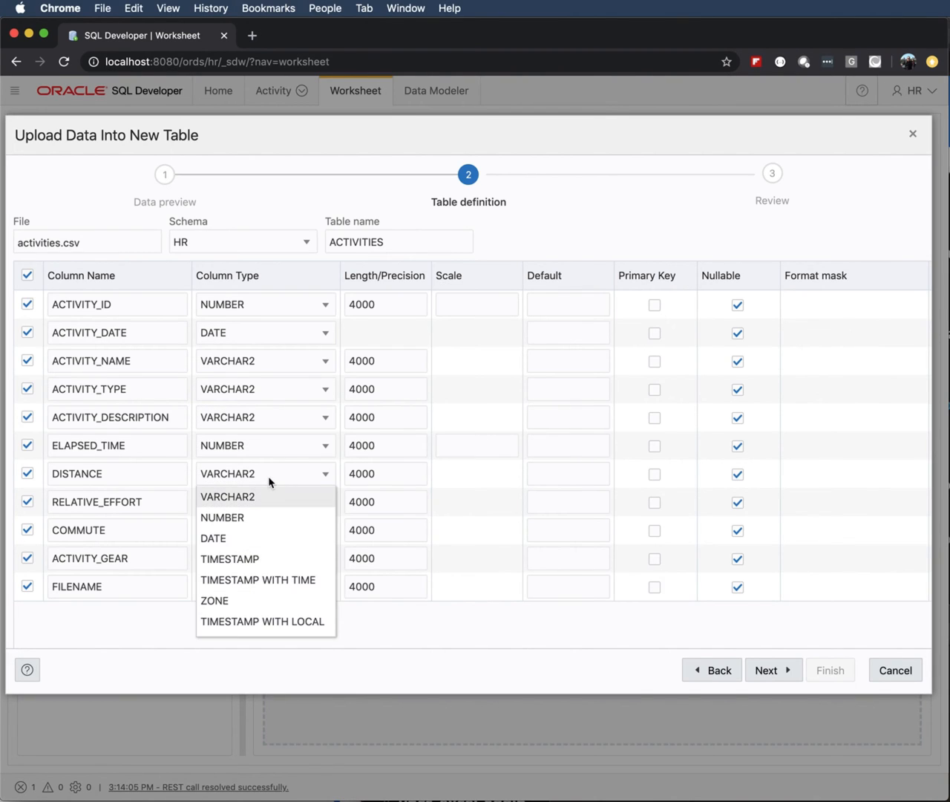
{"action": "left_click", "coordinate": [223, 516]}
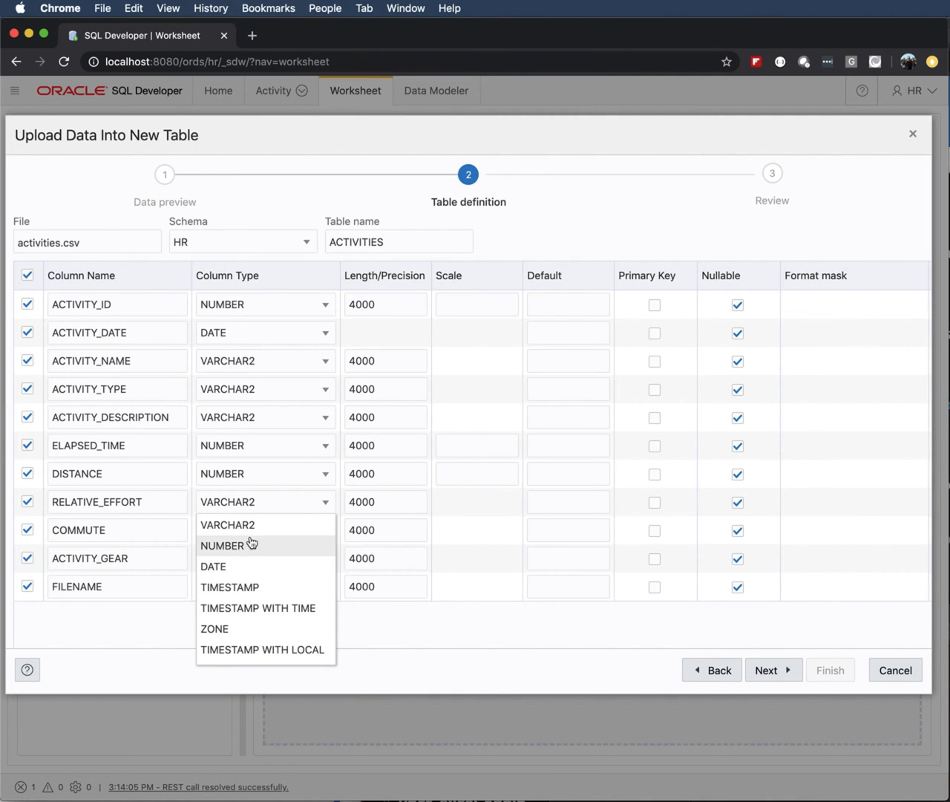
{"action": "left_click", "coordinate": [223, 544]}
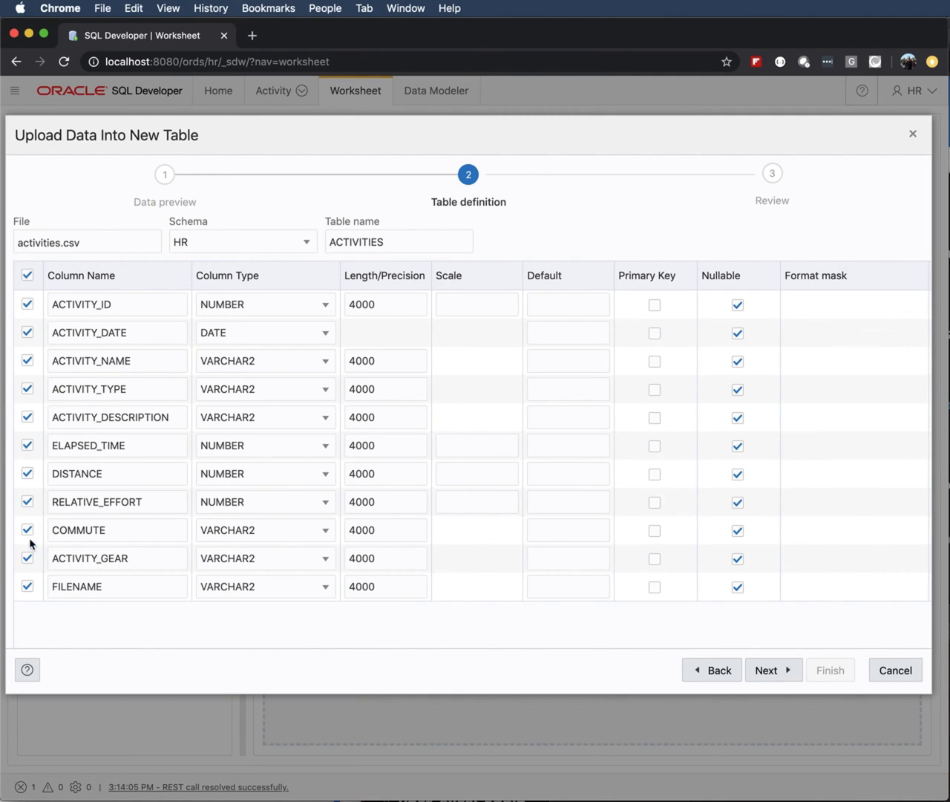
{"action": "left_click", "coordinate": [26, 528]}
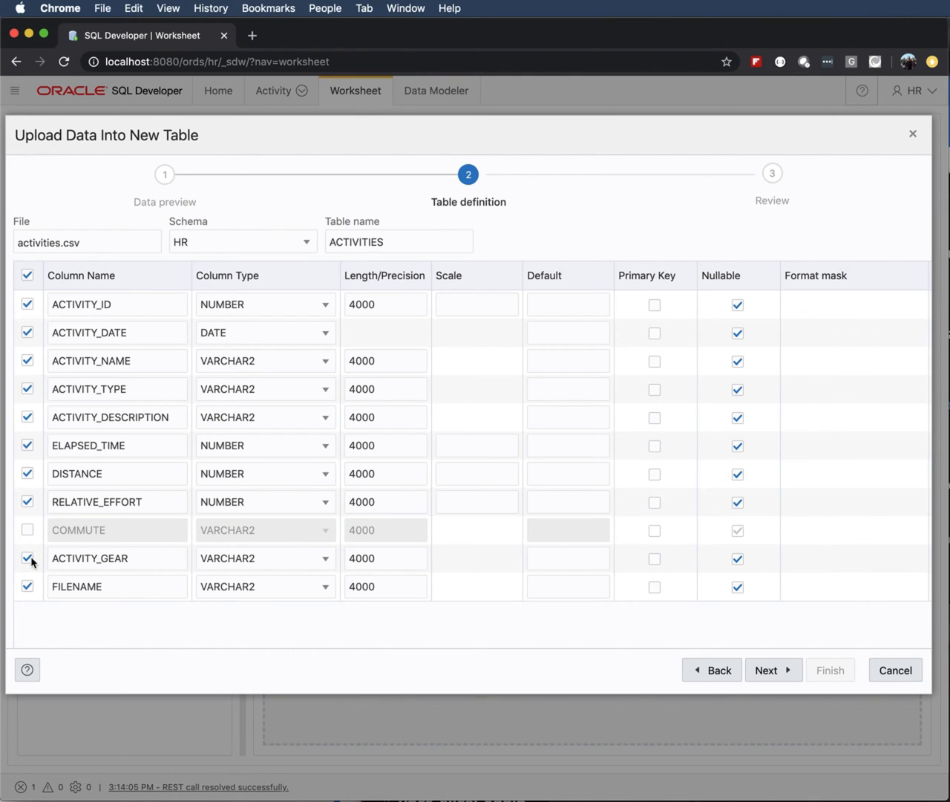
{"action": "left_click", "coordinate": [26, 558]}
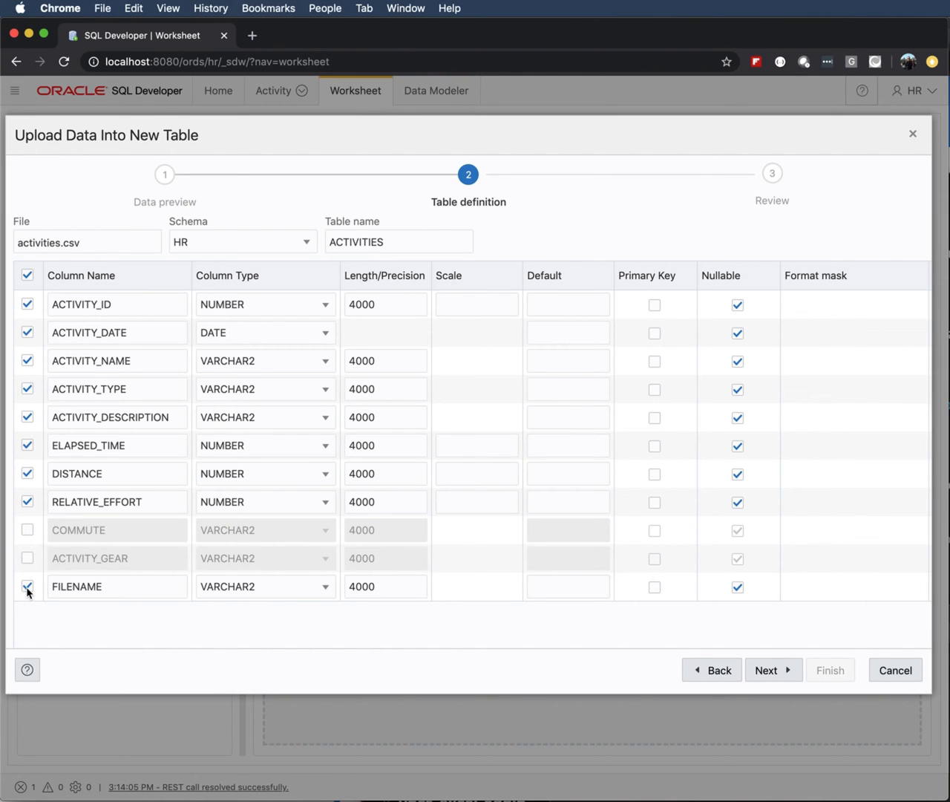
{"action": "left_click", "coordinate": [27, 587]}
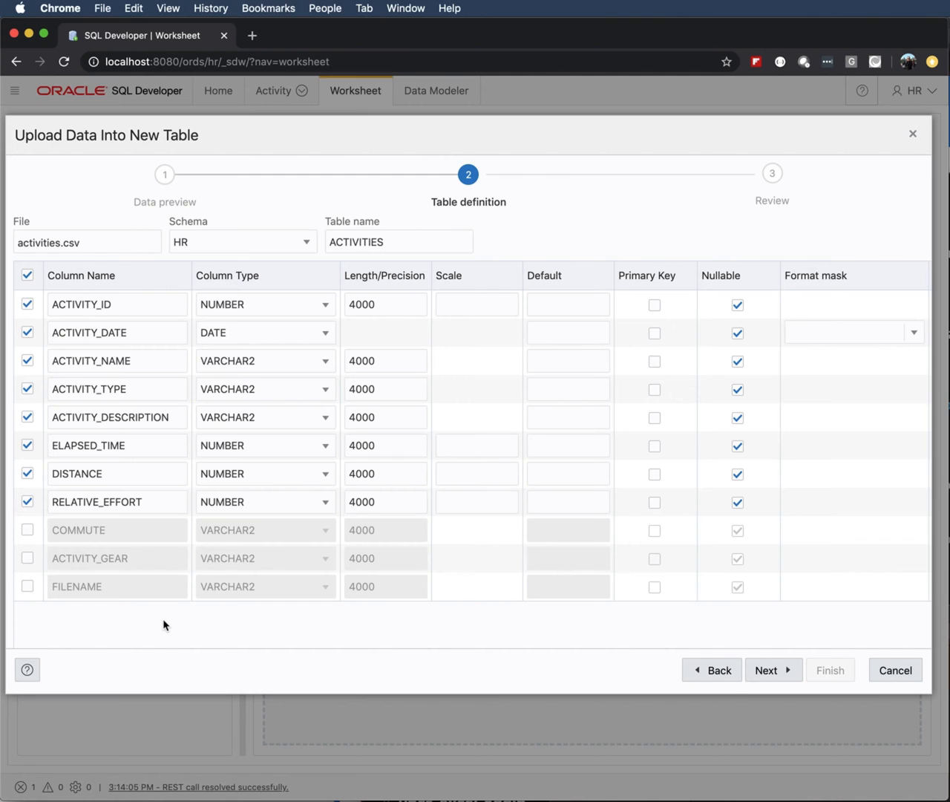
Give ACTIVITY_DATE the format mask MON DD,YYYY,HH:MI:SS PM and make ACTIVITY_ID the primary key.
{"action": "scroll", "scroll_direction": "right", "scroll_amount": 3}
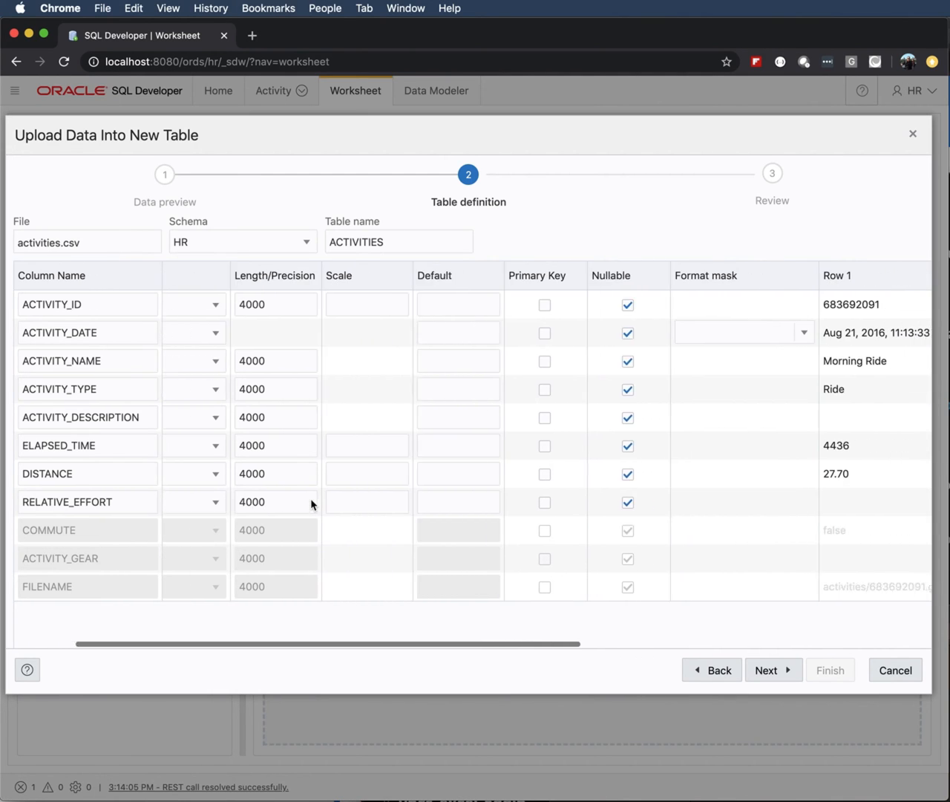
{"action": "scroll", "scroll_direction": "right", "scroll_amount": 3}
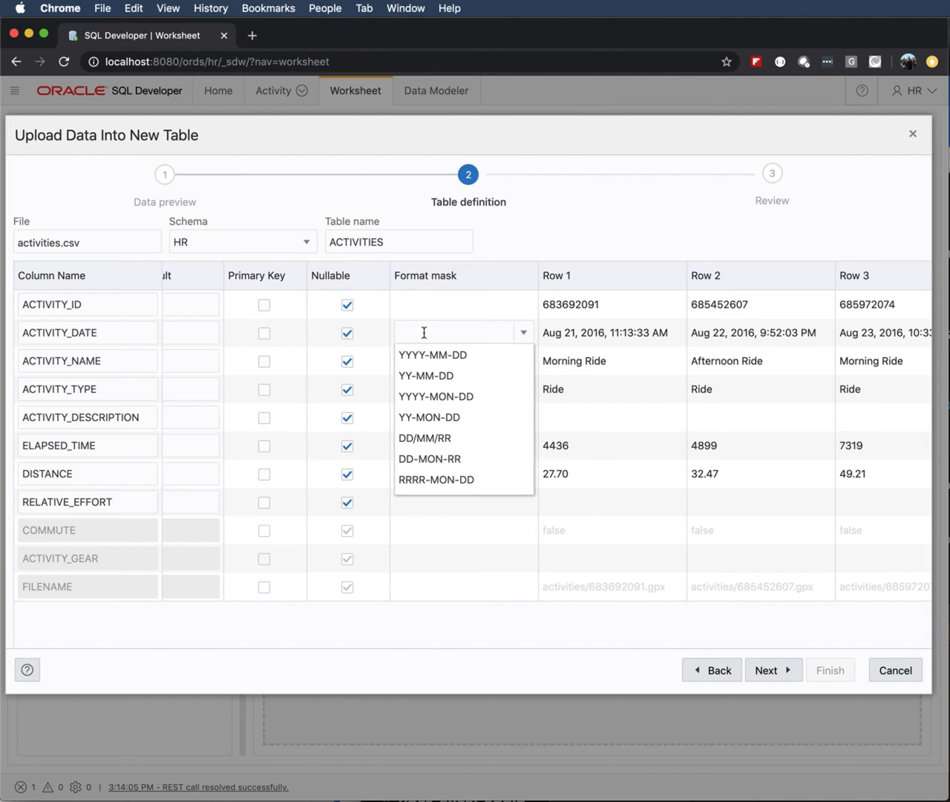
{"action": "type", "text": "DD,YYYY,HH:MI:SS PM"}
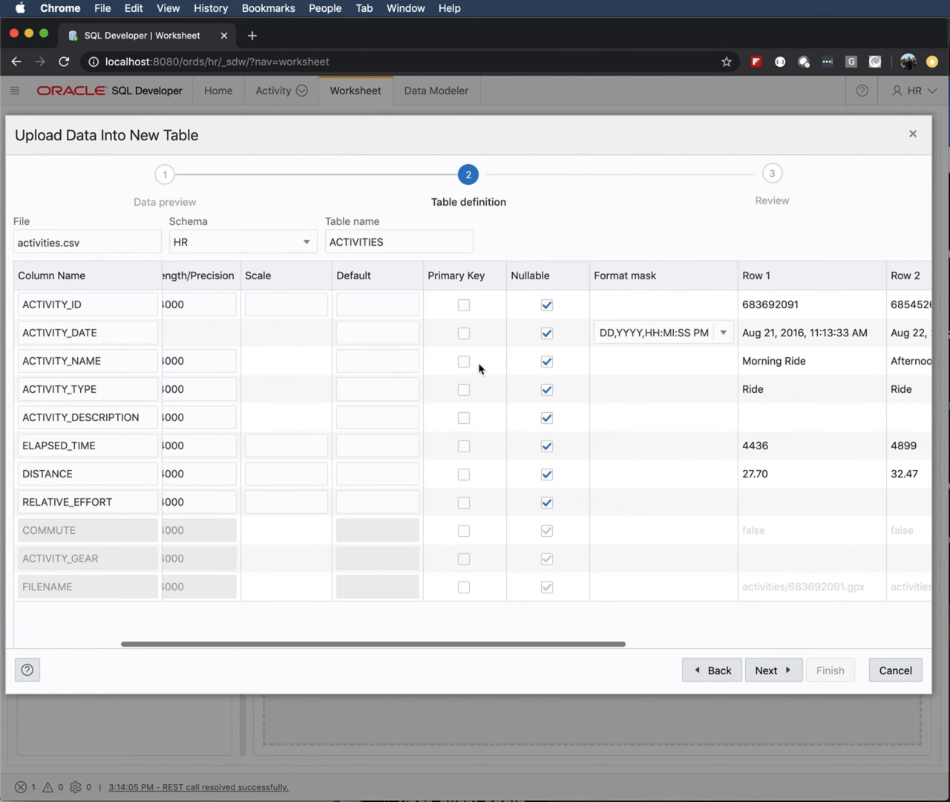
{"action": "left_click", "coordinate": [463, 304]}
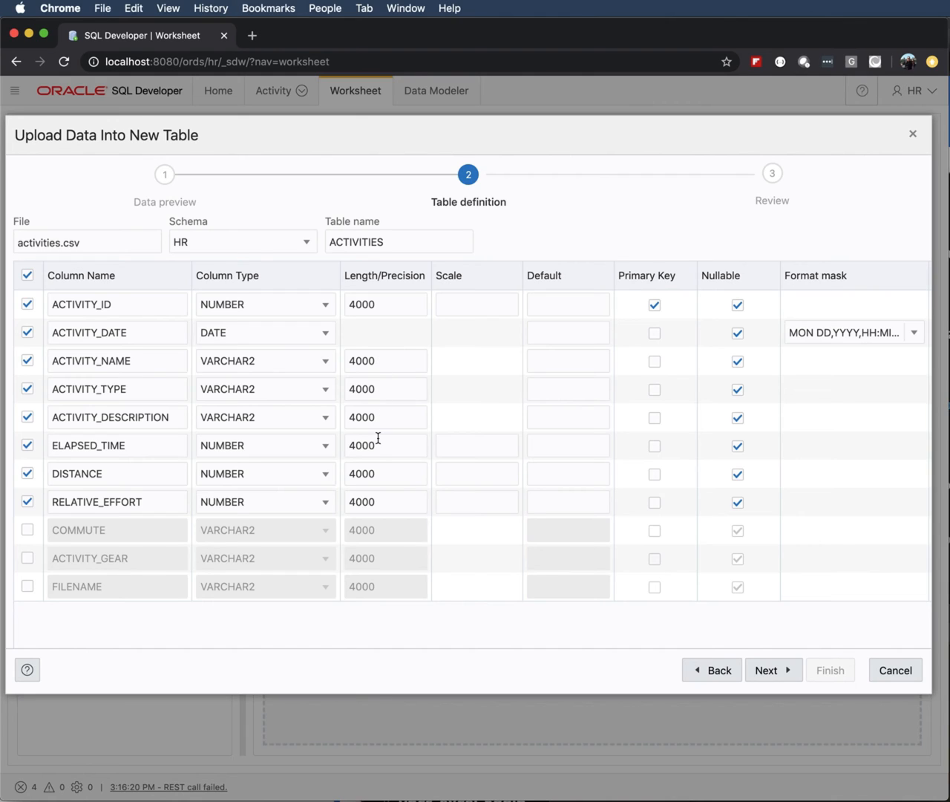
Change precision to 38 for ACTIVITY_ID, ELAPSED_TIME, DISTANCE and RELATIVE_EFFORT.
{"action": "type", "text": "38"}
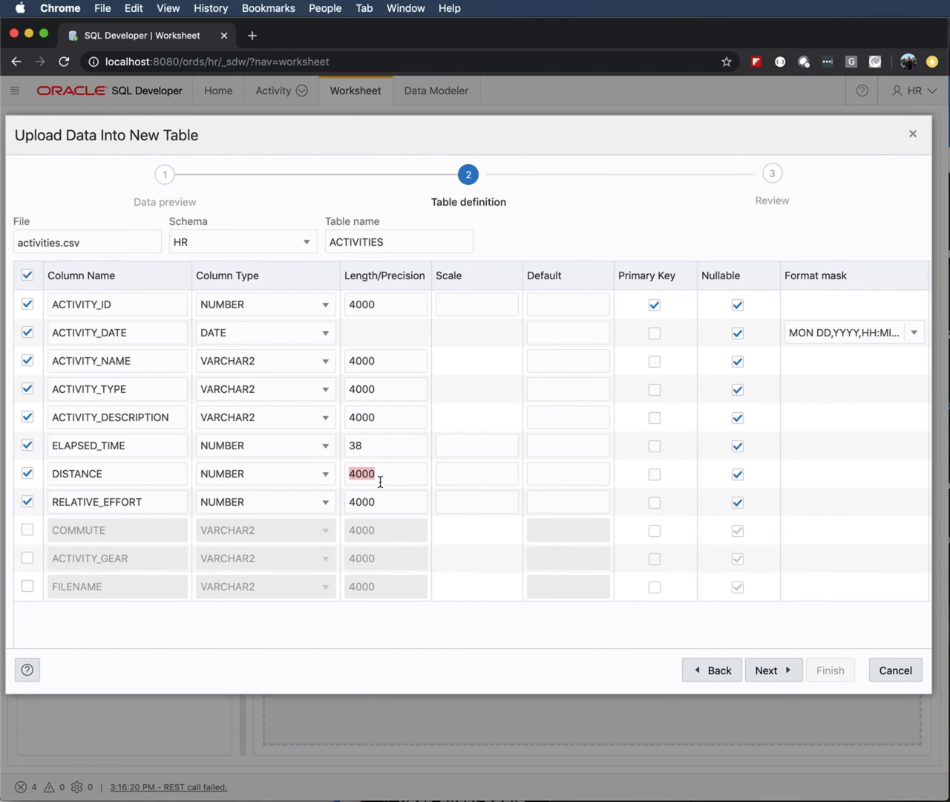
{"action": "type", "text": "38"}
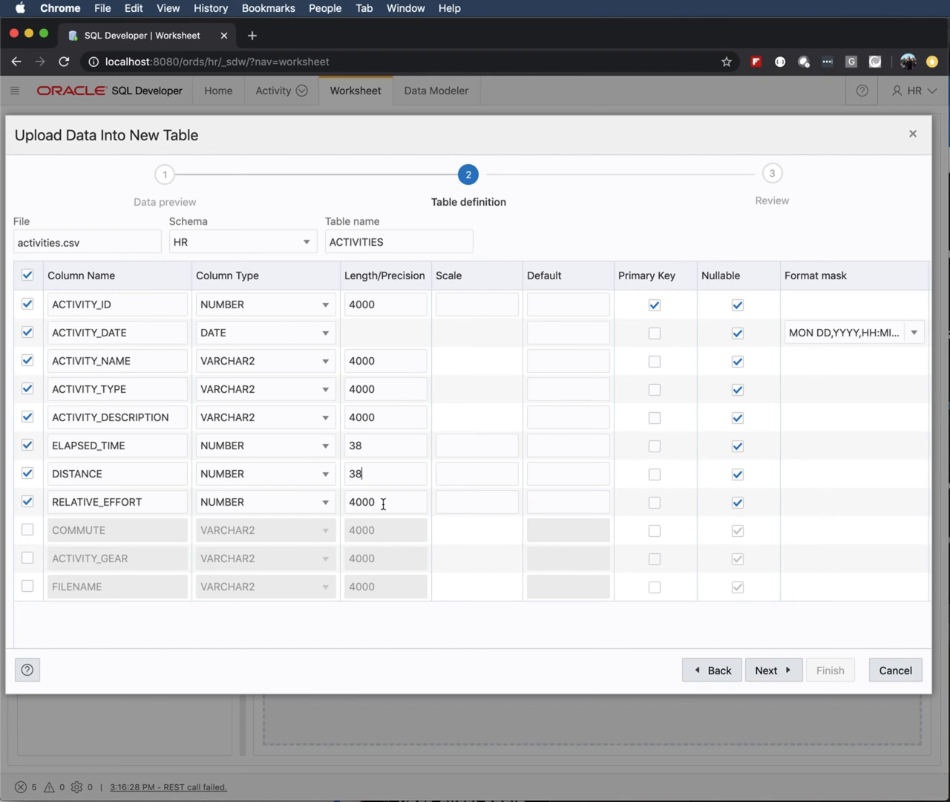
{"action": "type", "text": "3"}
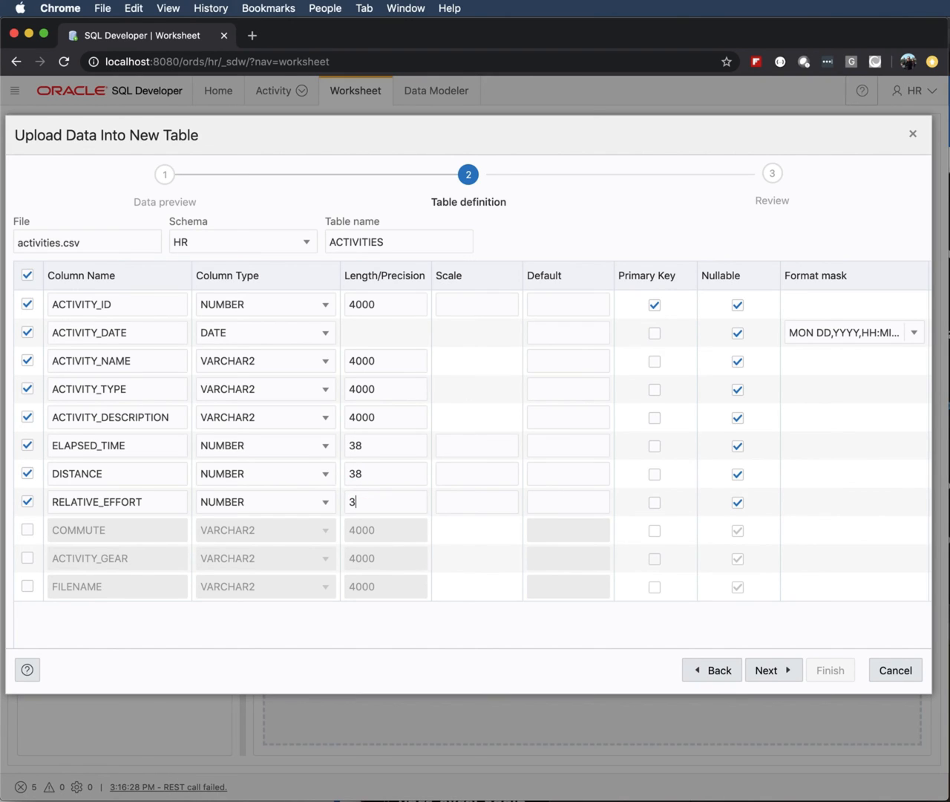
{"action": "type", "text": "8"}
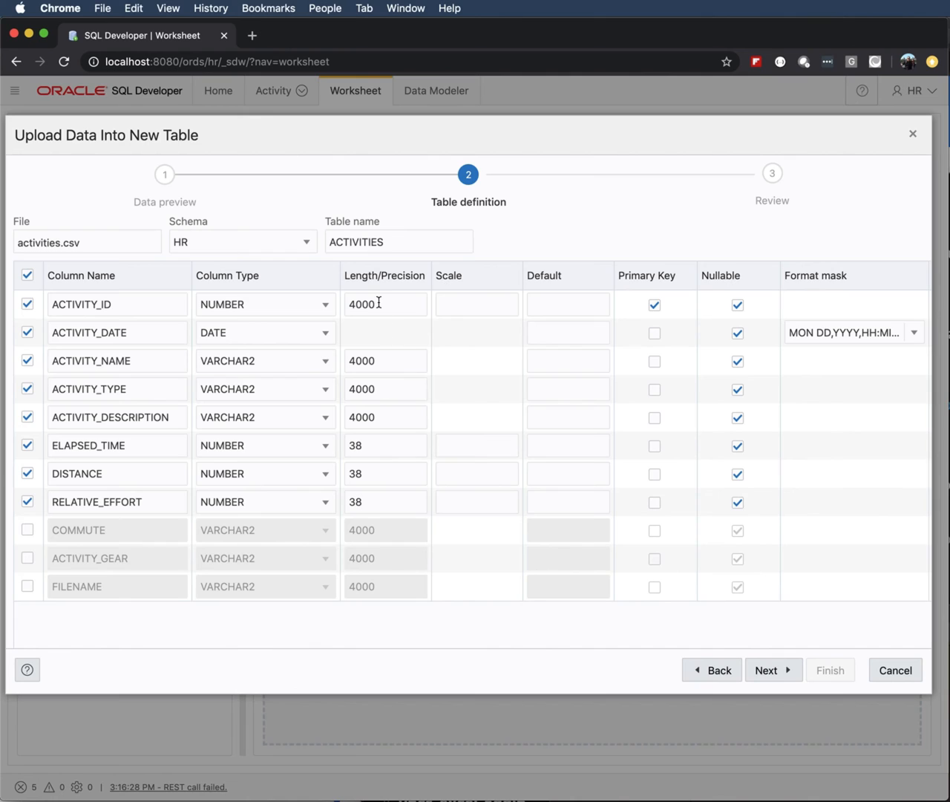
{"action": "type", "text": "38"}
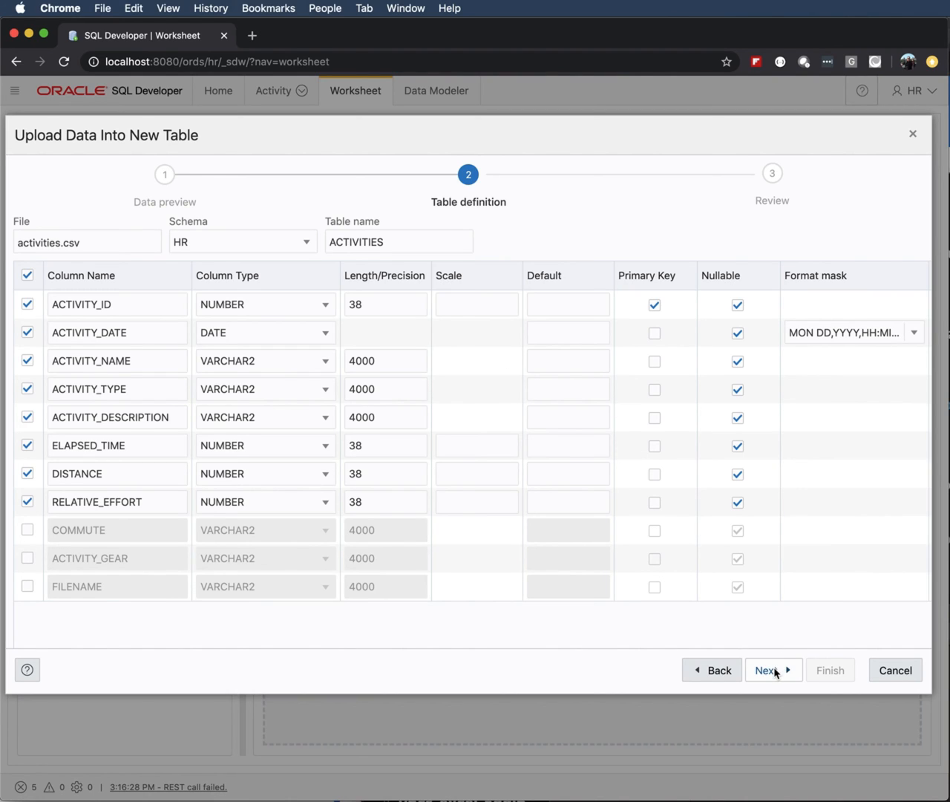
Review the generated DDL, then finish to create HR.ACTIVITIES and start the upload.
{"action": "left_click", "coordinate": [769, 669]}
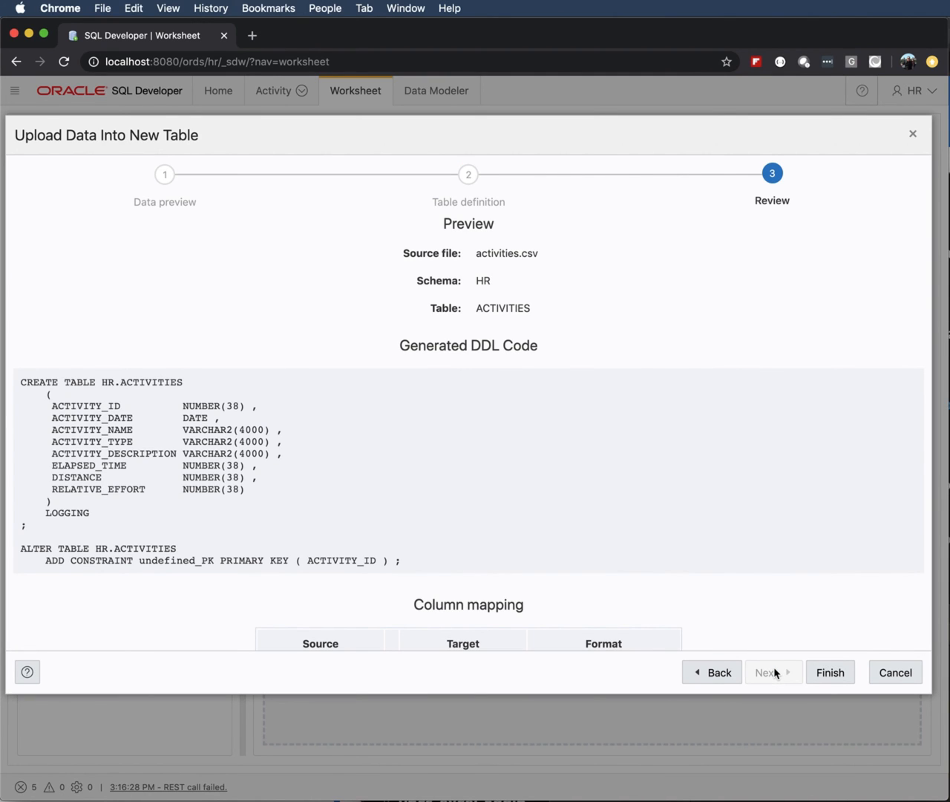
{"action": "scroll", "scroll_direction": "down", "scroll_amount": 3}
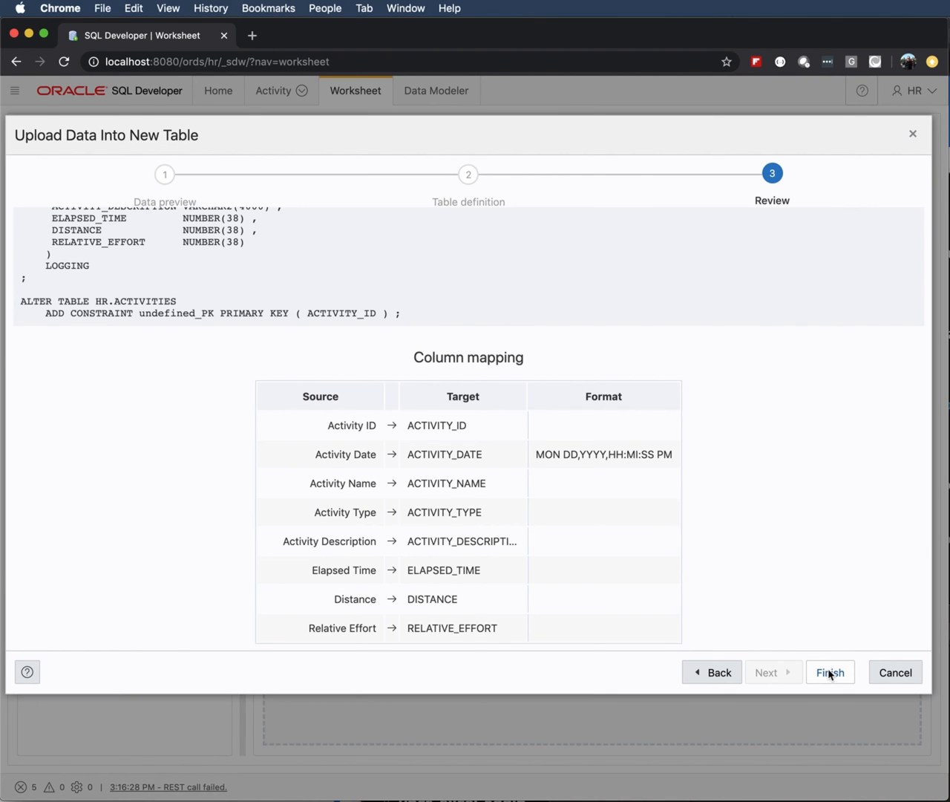
{"action": "left_click", "coordinate": [829, 671]}
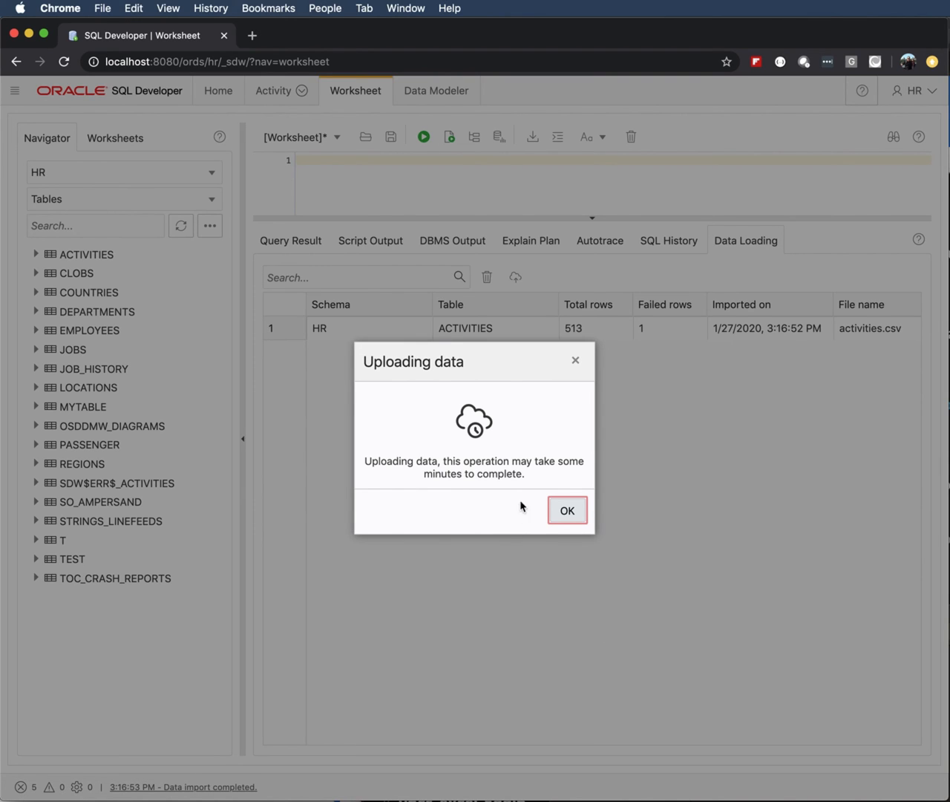
Acknowledge the upload message and inspect the failed row's ORA-01722 invalid number error.
{"action": "left_click", "coordinate": [567, 511]}
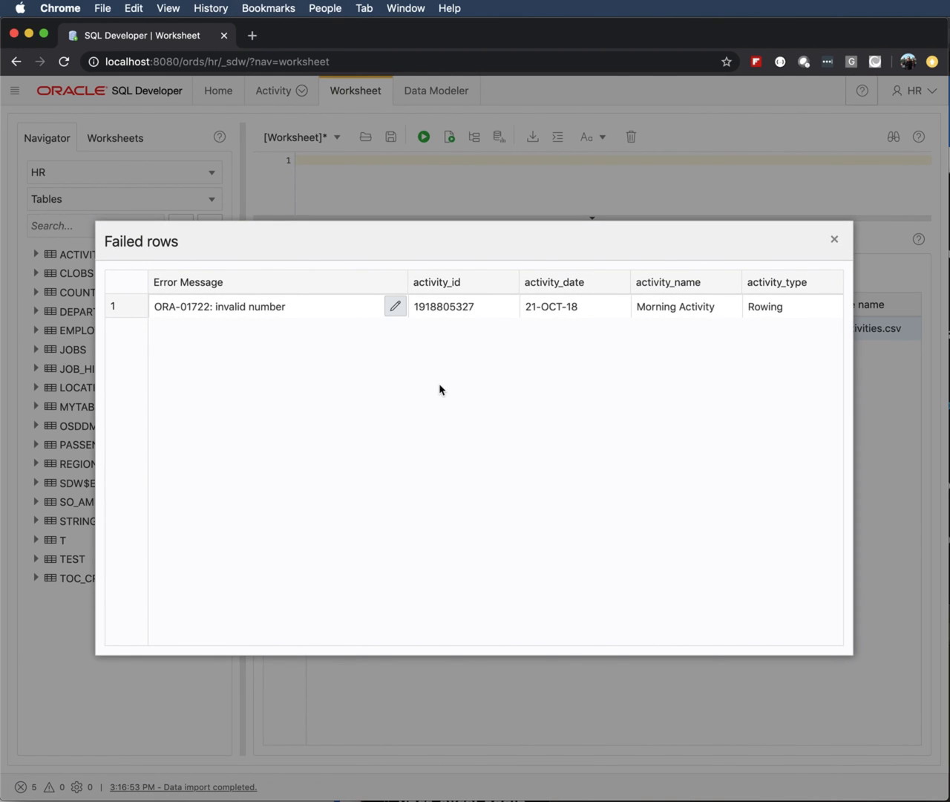
{"action": "scroll", "scroll_direction": "right", "scroll_amount": 3}
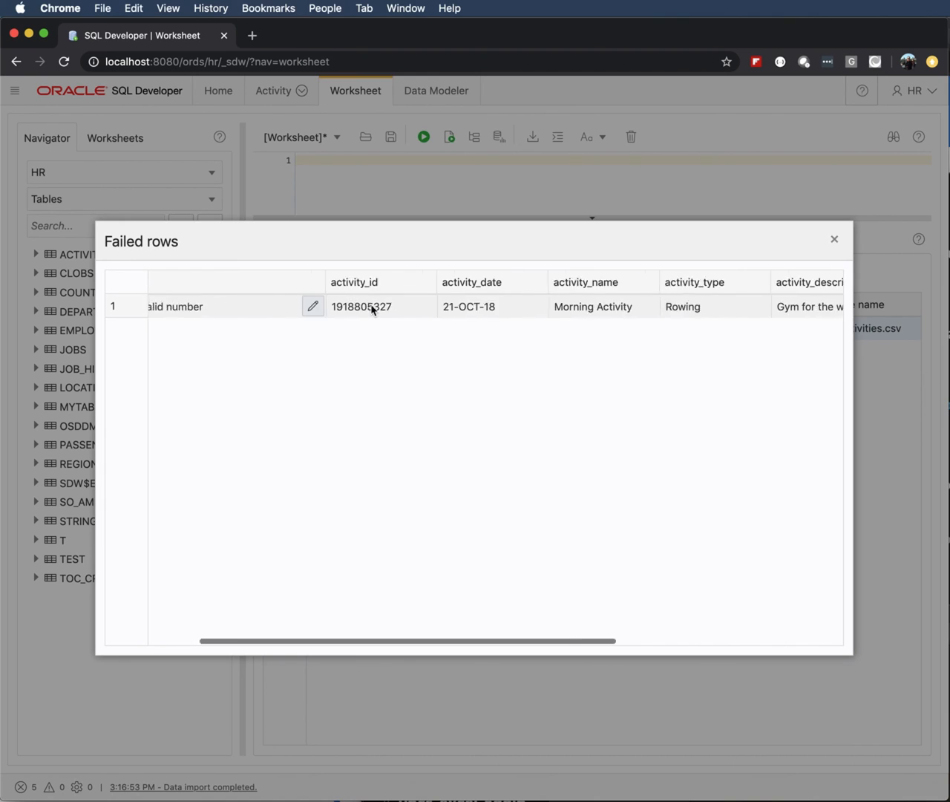
{"action": "scroll", "scroll_direction": "right", "scroll_amount": 3}
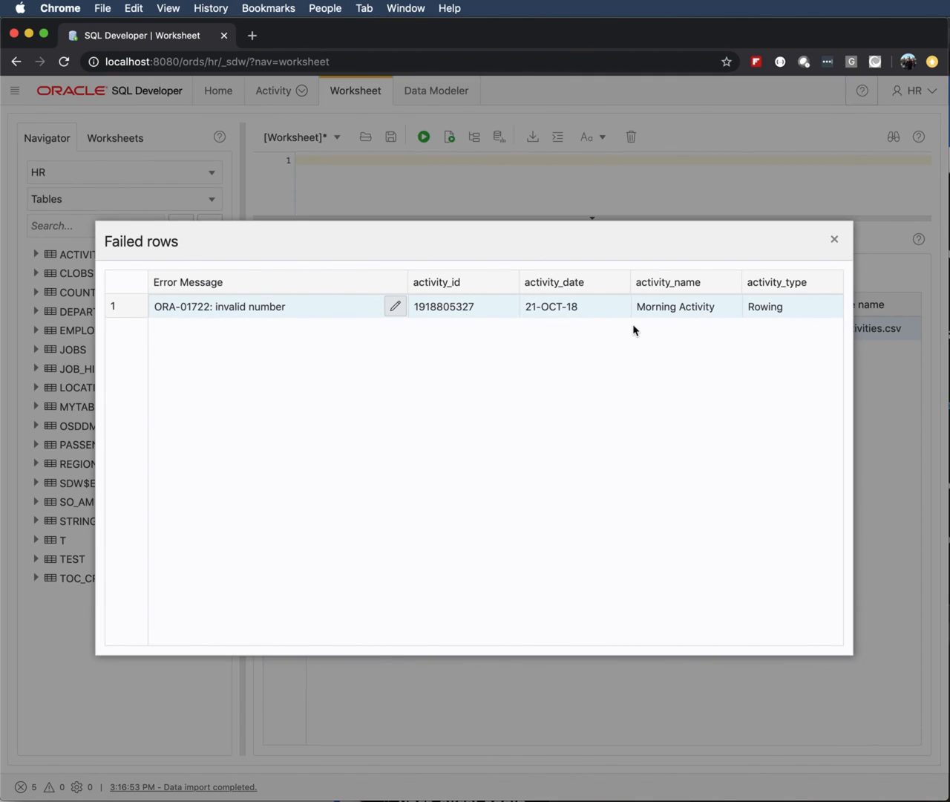
{"action": "left_click", "coordinate": [835, 237]}
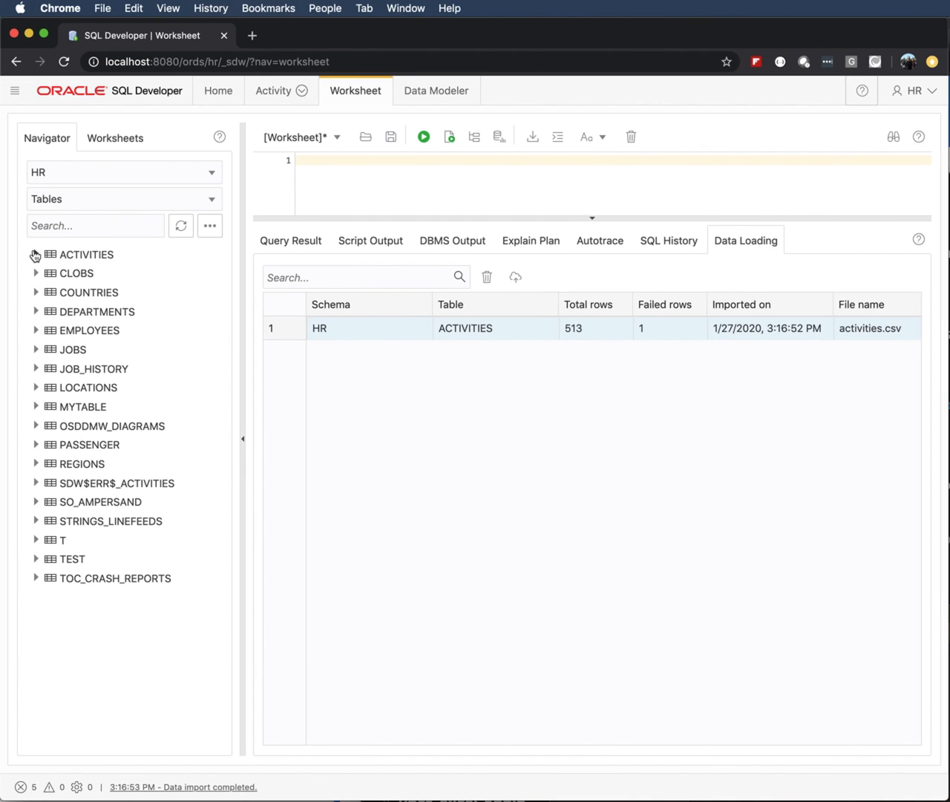
Run select * from activities in the worksheet and browse the imported rows in Query Result.
{"action": "left_click", "coordinate": [36, 253]}
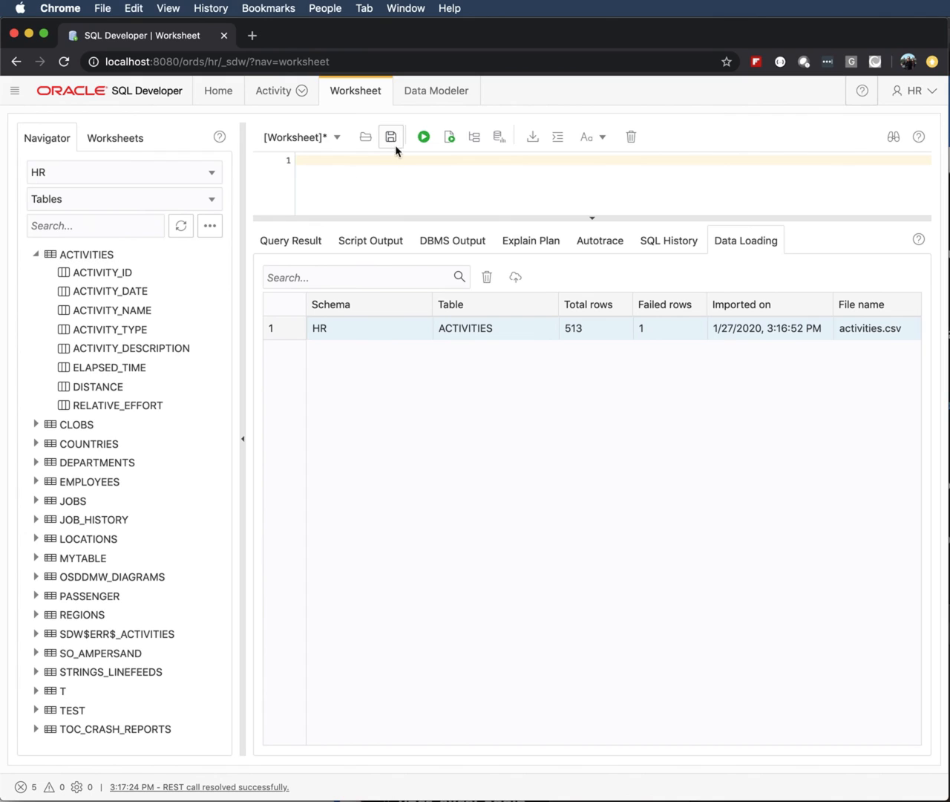
{"action": "type", "text": "select * from activities"}
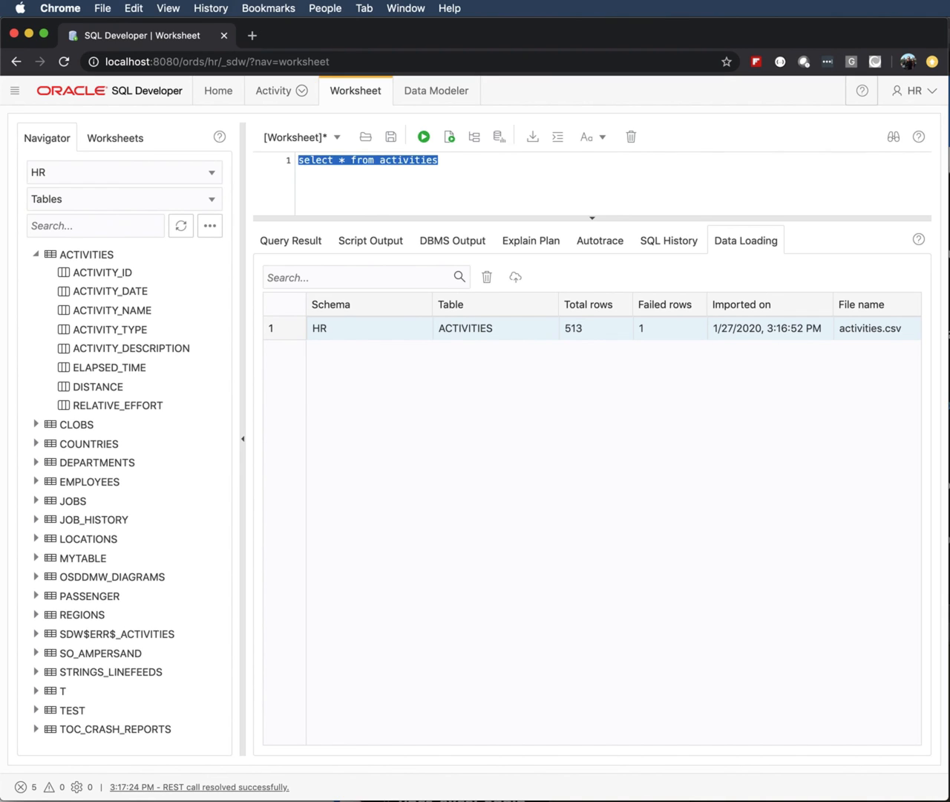
{"action": "left_click", "coordinate": [423, 136]}
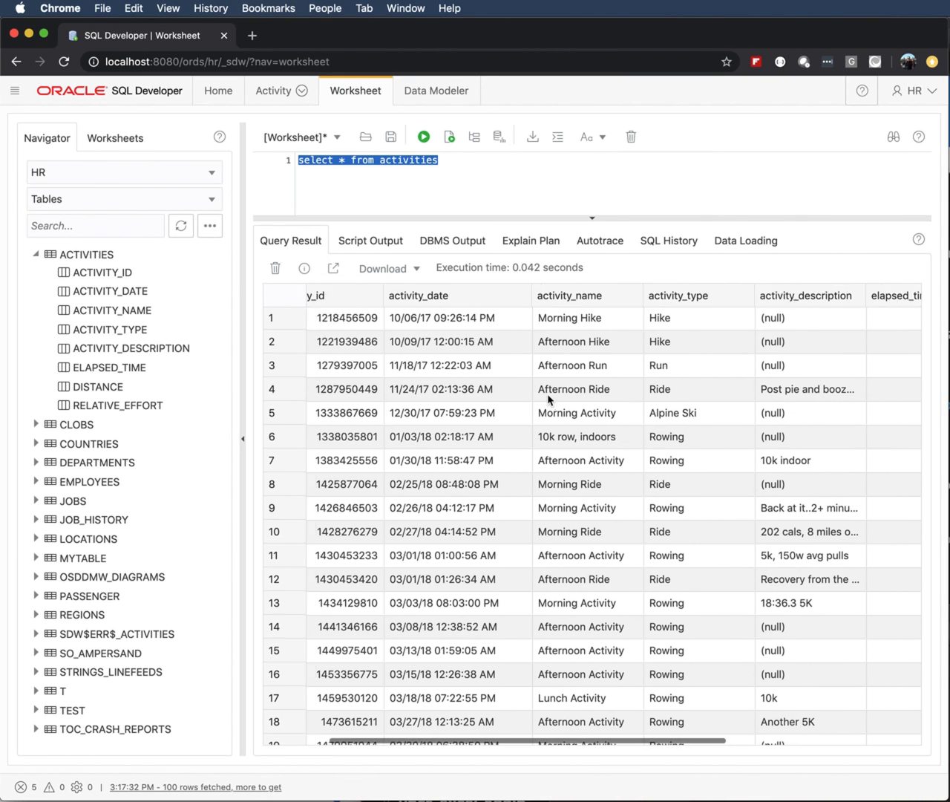
{"action": "scroll", "scroll_direction": "down", "scroll_amount": 3}
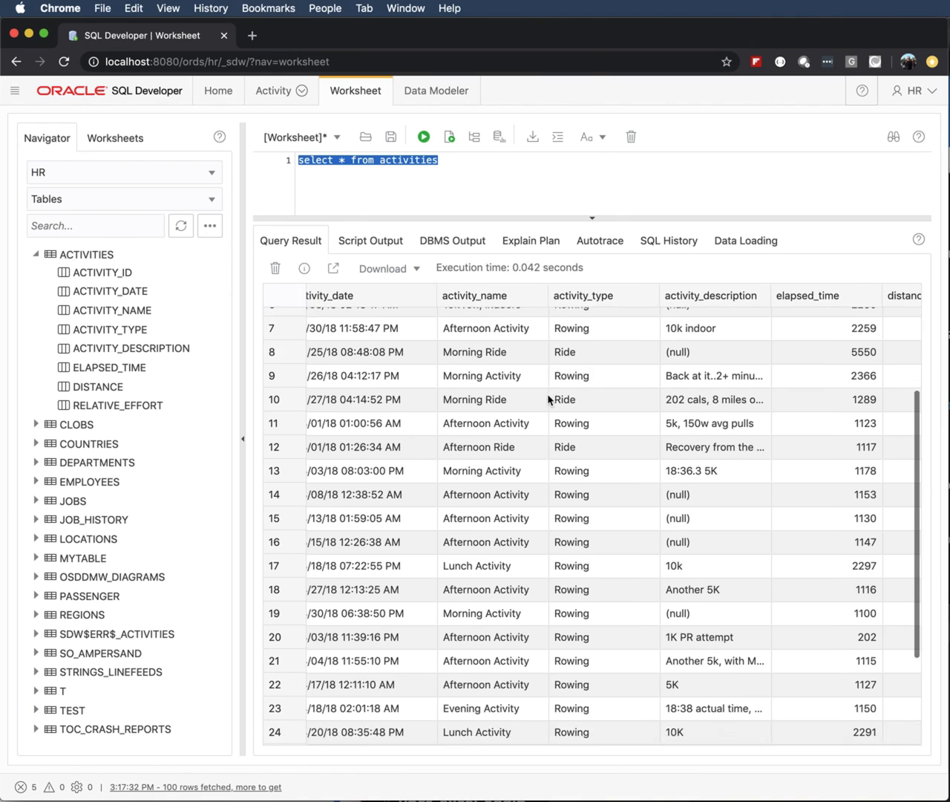
{"action": "scroll", "scroll_direction": "right", "scroll_amount": 3}
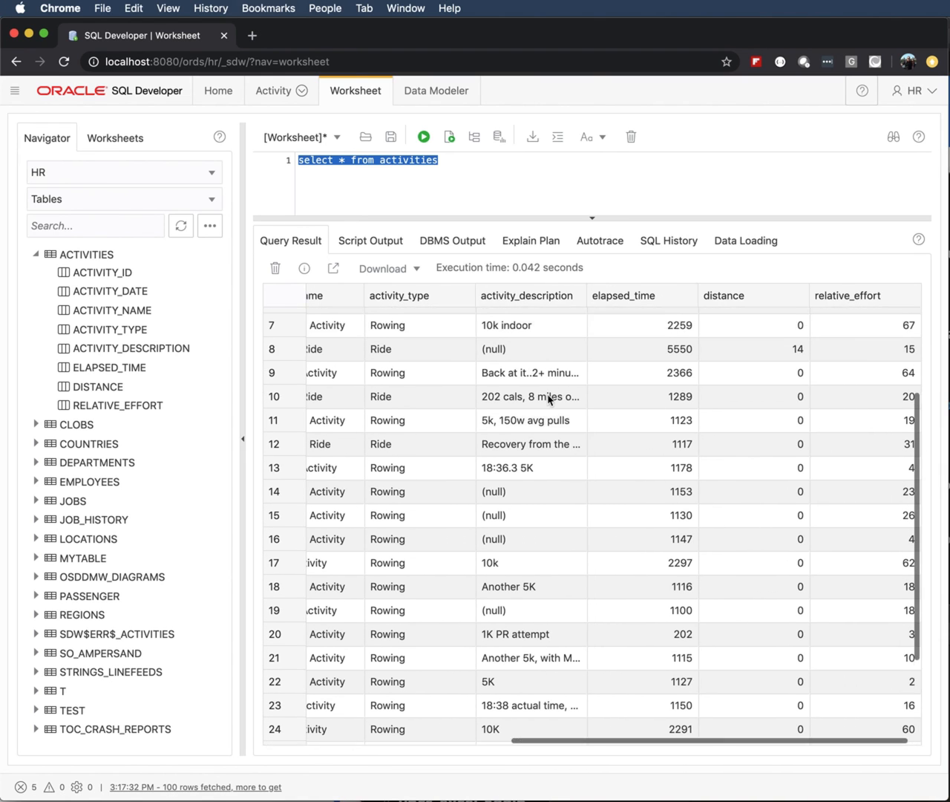
{"action": "scroll", "scroll_direction": "down", "scroll_amount": 3}
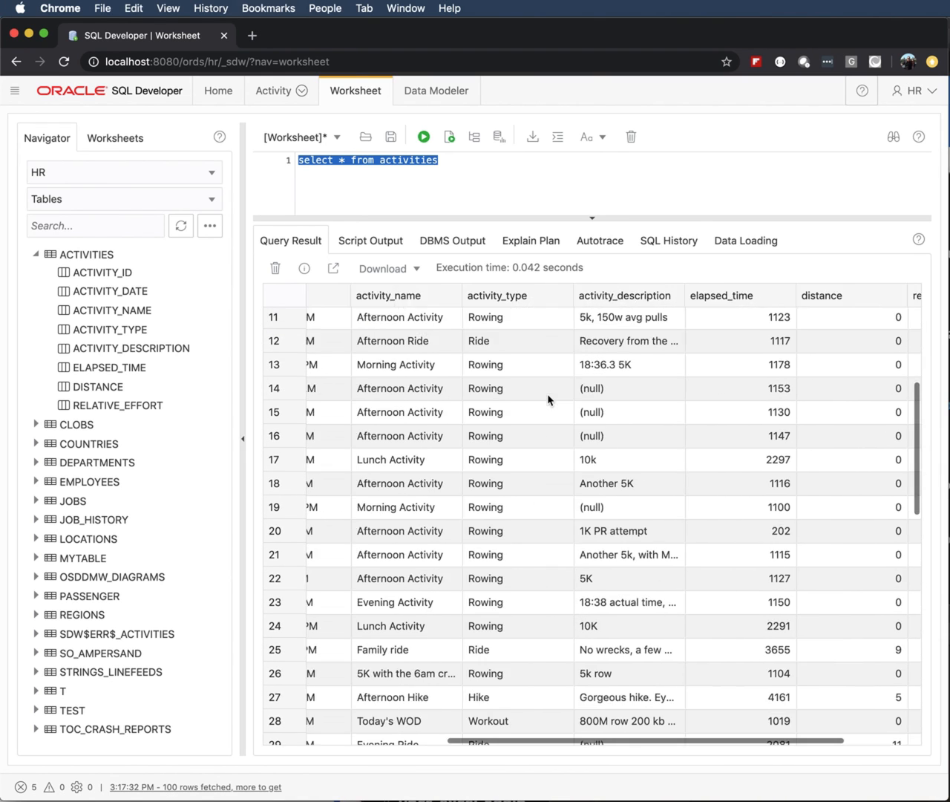